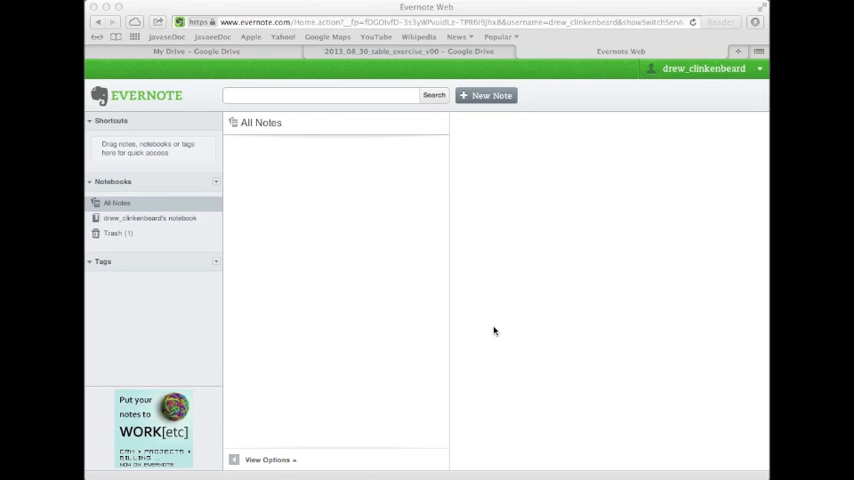
mouse_move(639, 295)
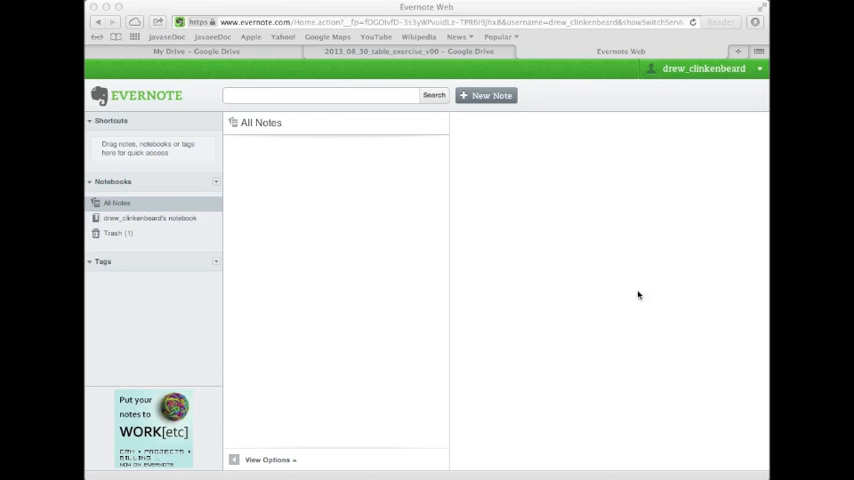
mouse_move(683, 290)
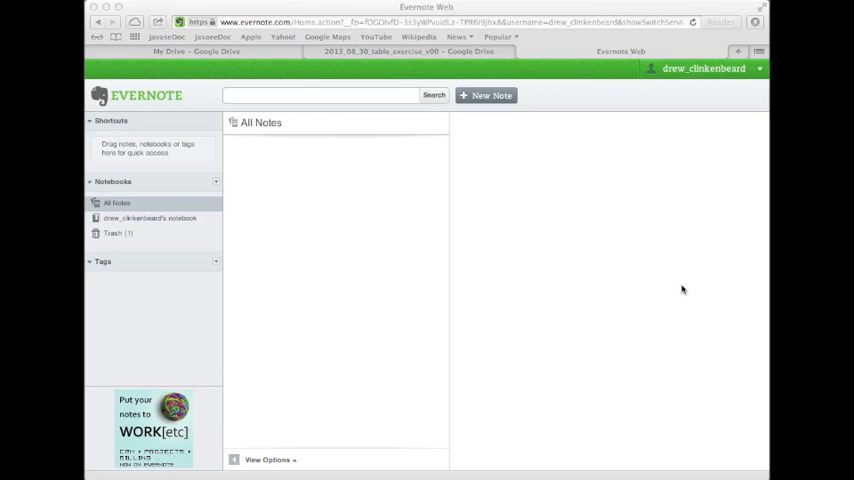
mouse_move(398, 242)
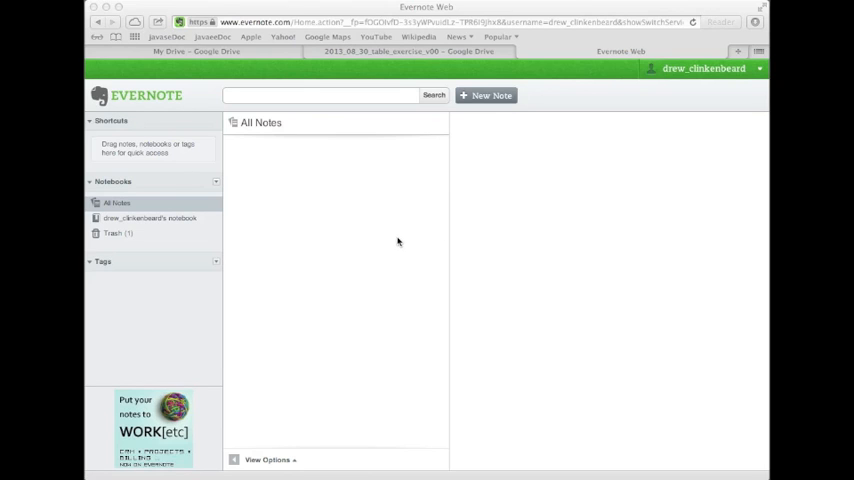
mouse_move(227, 28)
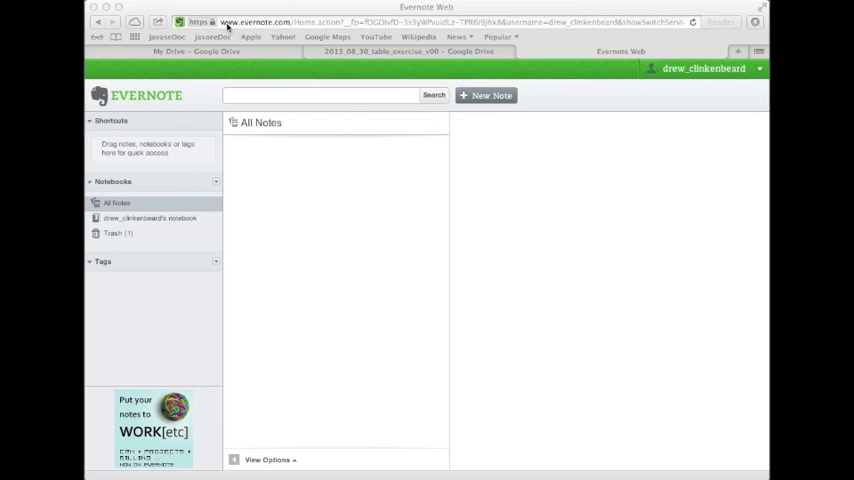
mouse_move(688, 238)
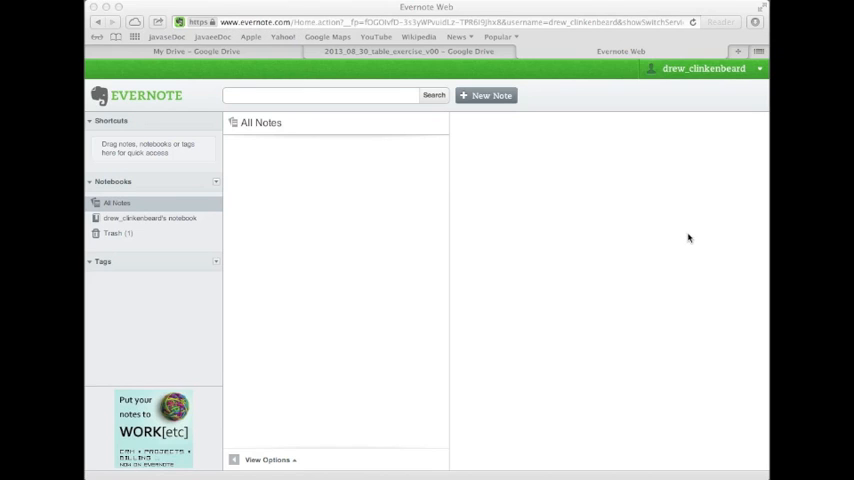
mouse_move(689, 90)
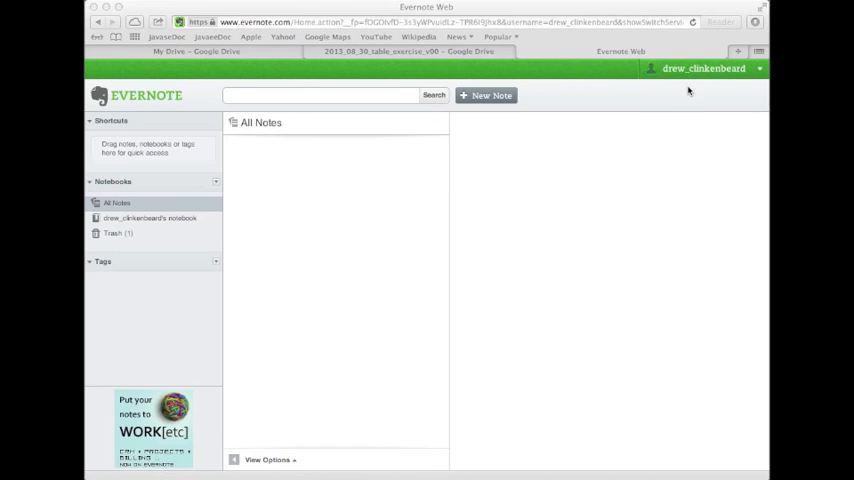
mouse_move(586, 187)
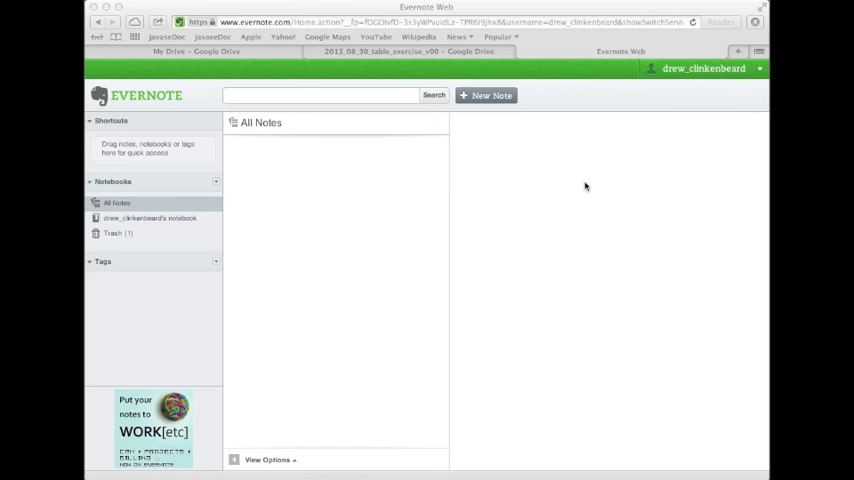
mouse_move(316, 416)
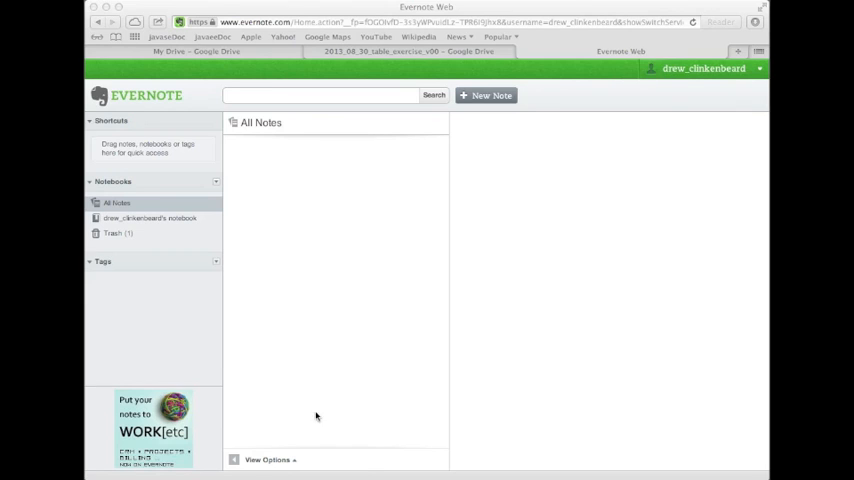
mouse_move(404, 158)
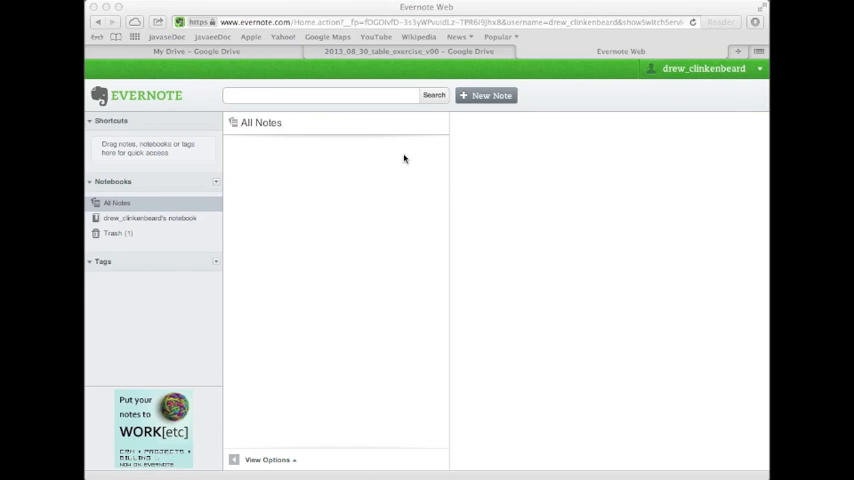
mouse_move(489, 99)
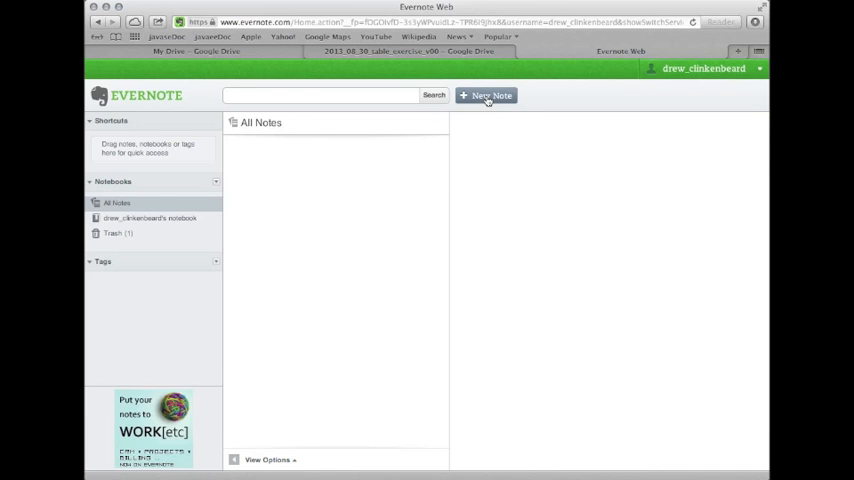
- Create a note titled 'School Notes' with the body 'Talked about tables and stuff'
click(490, 95)
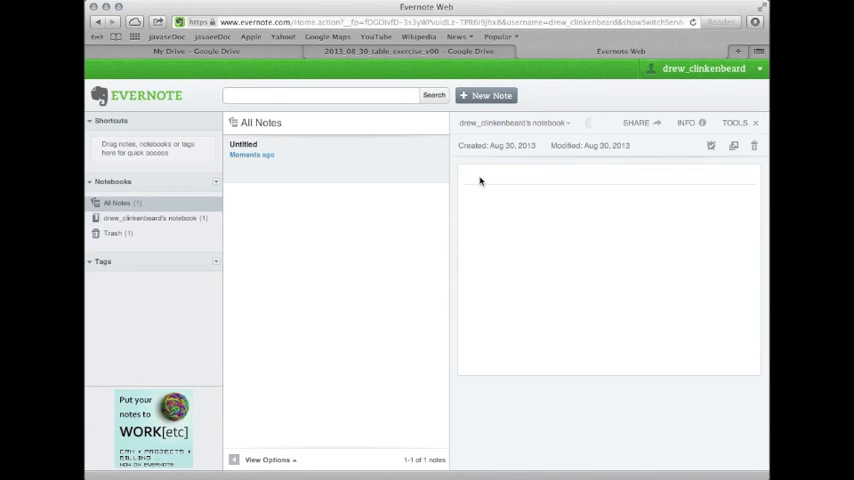
text(Schoole)
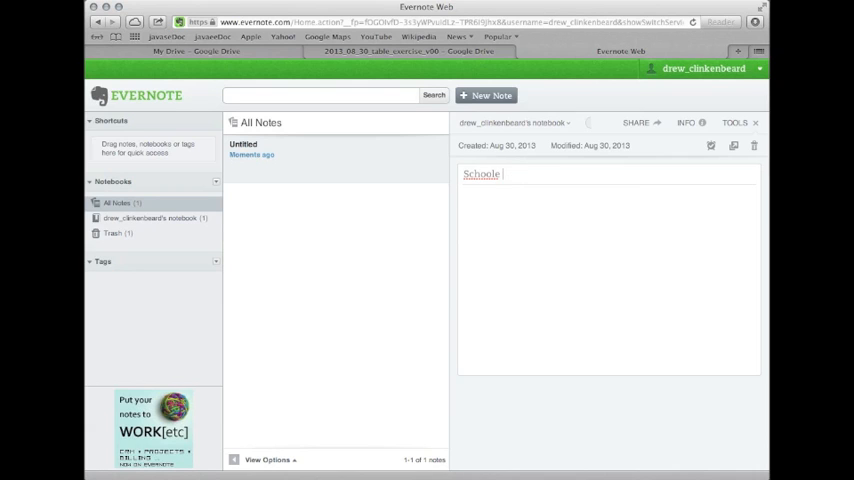
text(Notes)
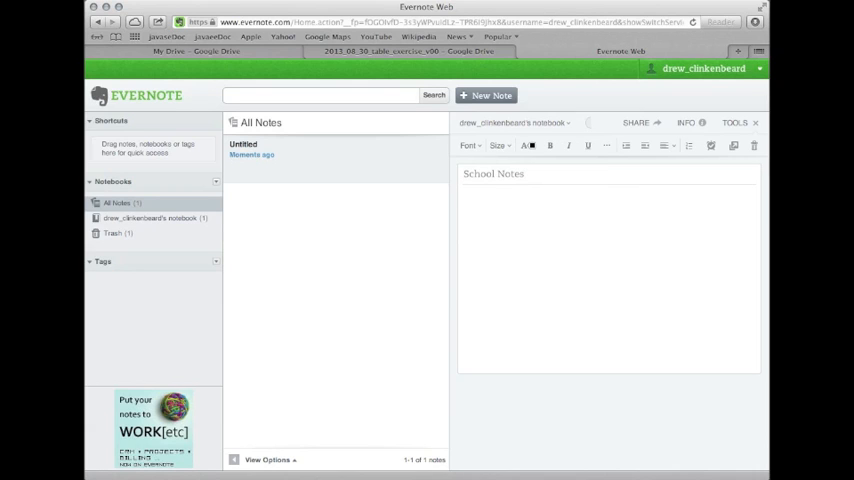
text(T)
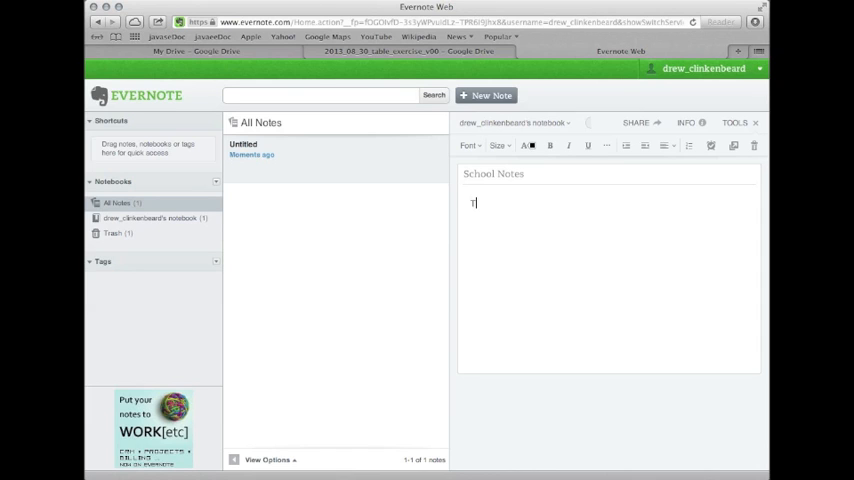
text(alked about tables and stuff)
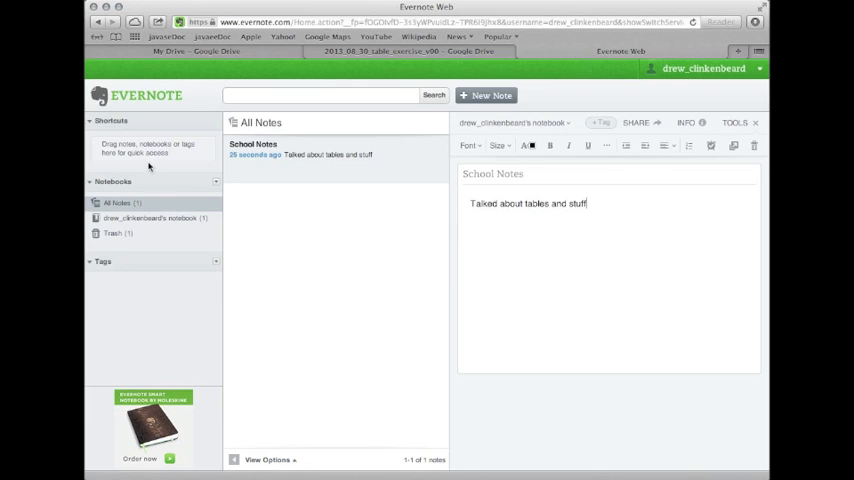
mouse_move(573, 346)
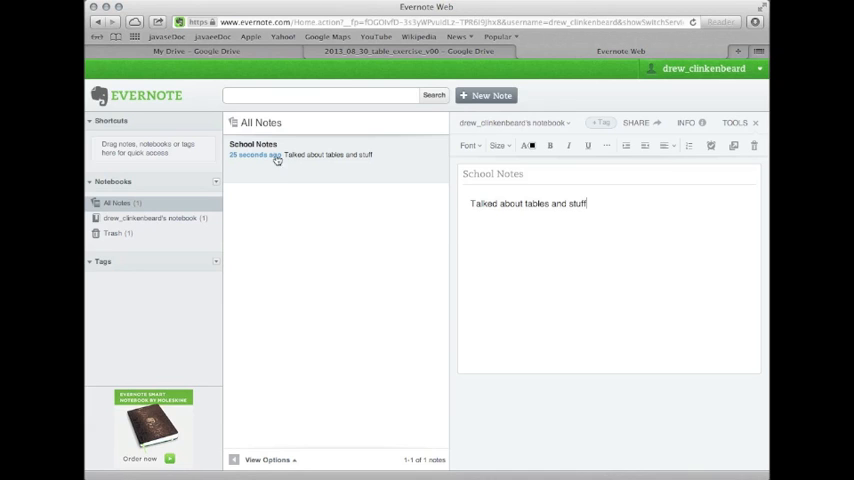
mouse_move(366, 206)
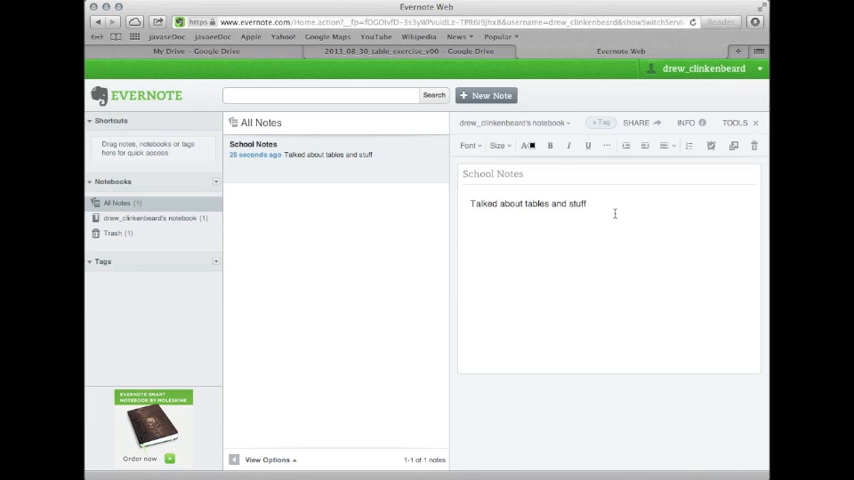
mouse_move(240, 30)
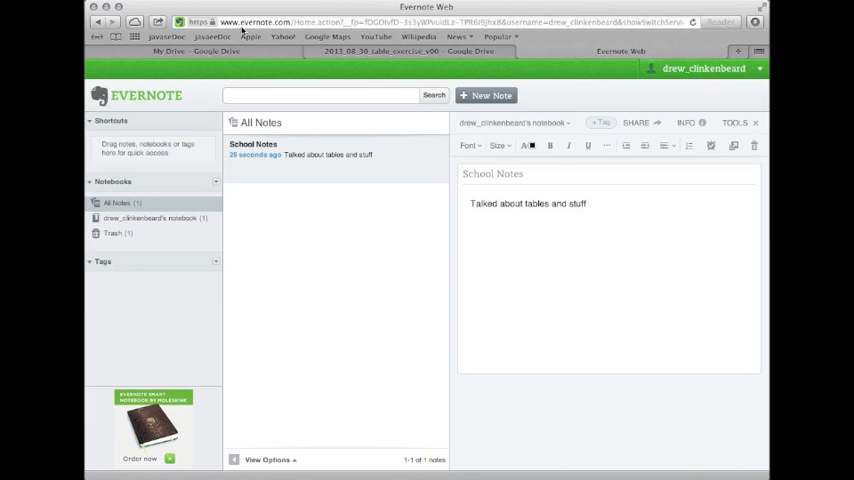
mouse_move(574, 269)
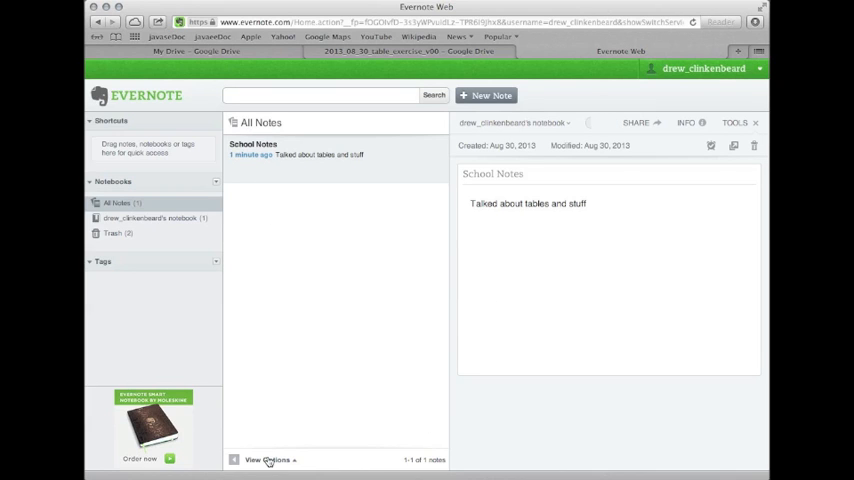
mouse_move(184, 196)
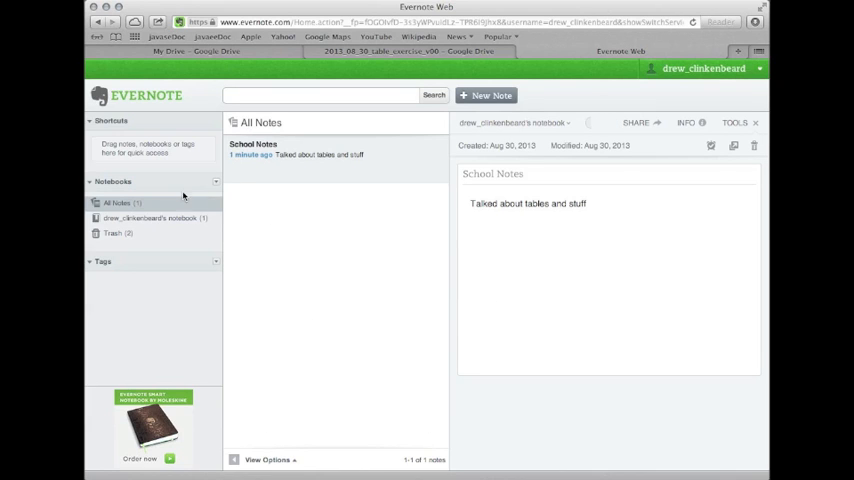
mouse_move(119, 191)
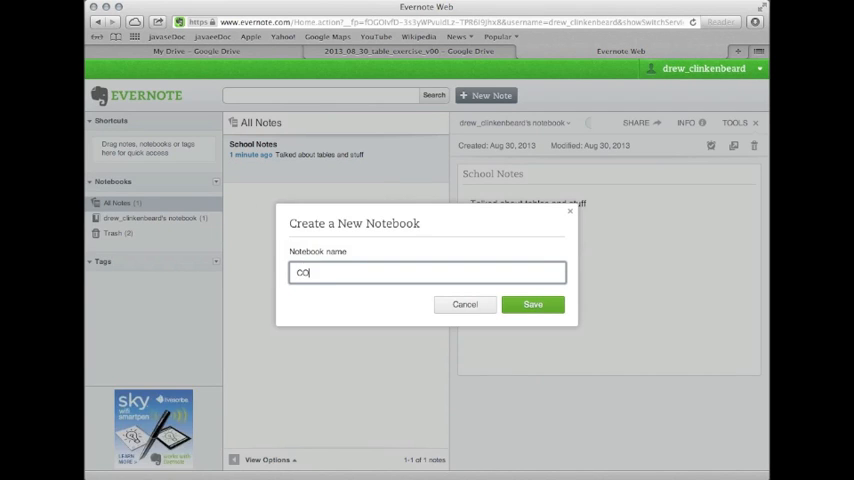
- Name the new notebook 'COMP 101' and save it
text(COMP 101)
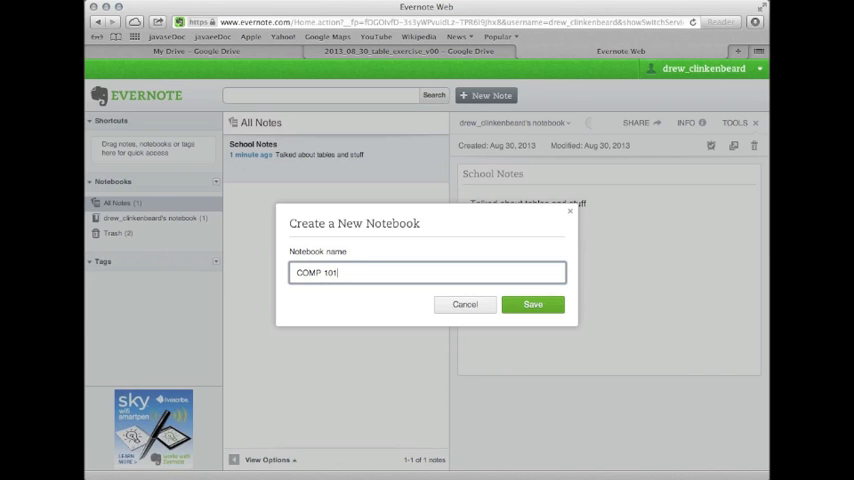
click(532, 304)
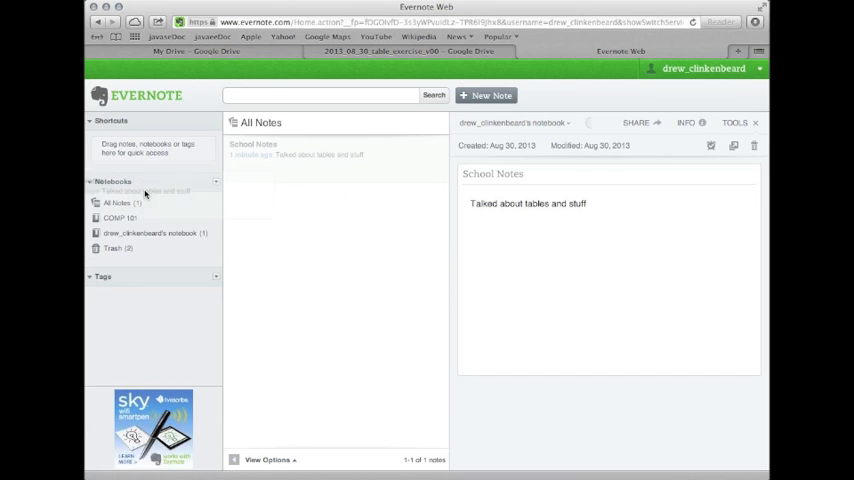
click(119, 218)
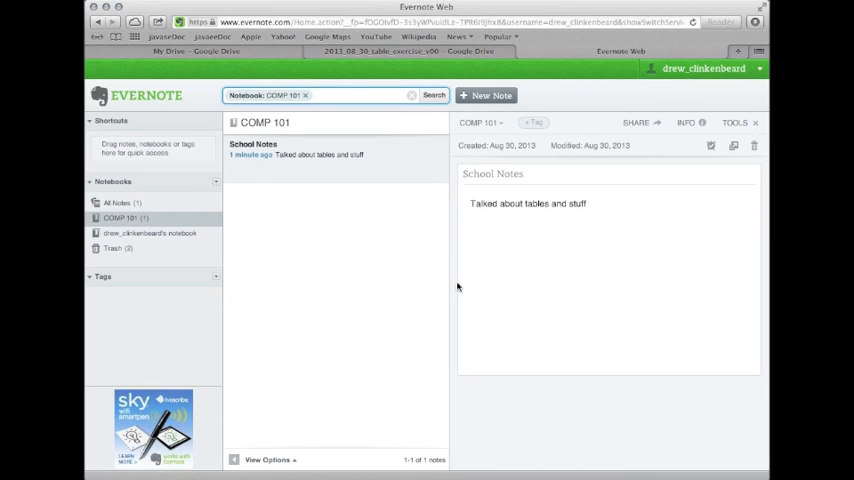
mouse_move(635, 190)
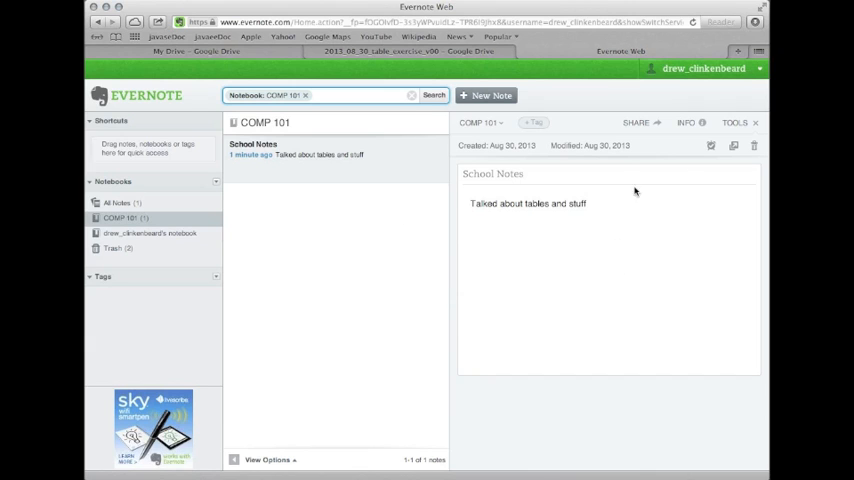
mouse_move(660, 250)
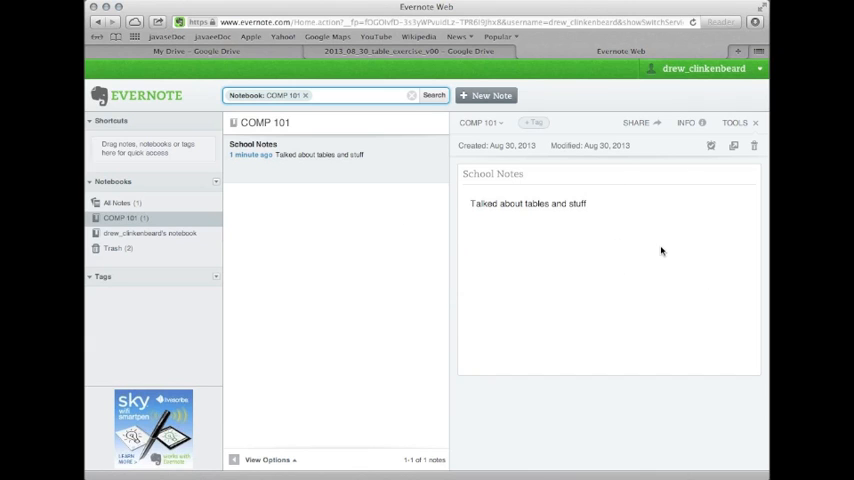
mouse_move(295, 244)
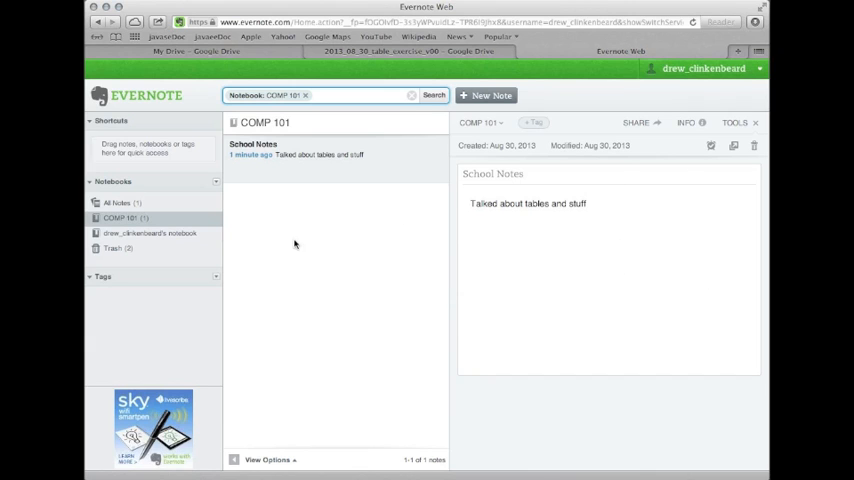
mouse_move(143, 145)
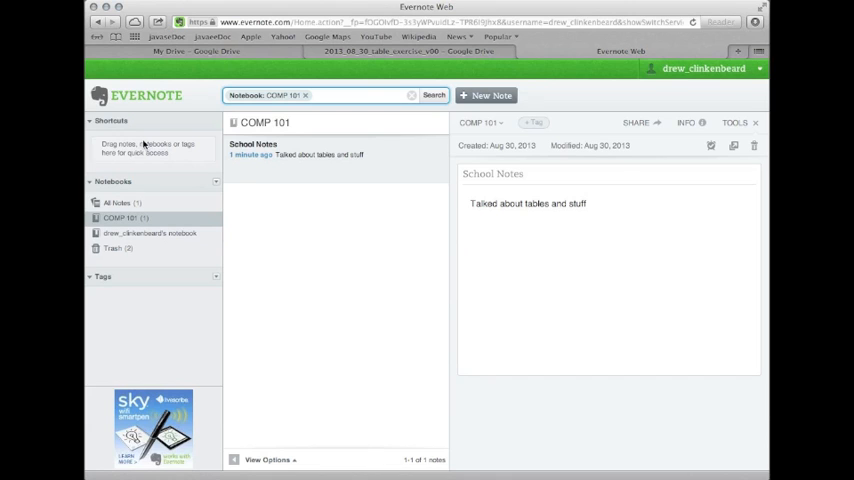
mouse_move(292, 266)
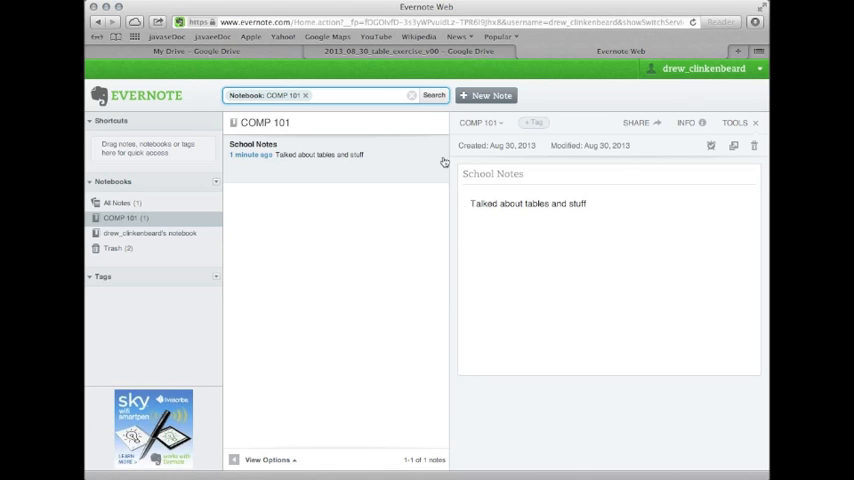
mouse_move(690, 331)
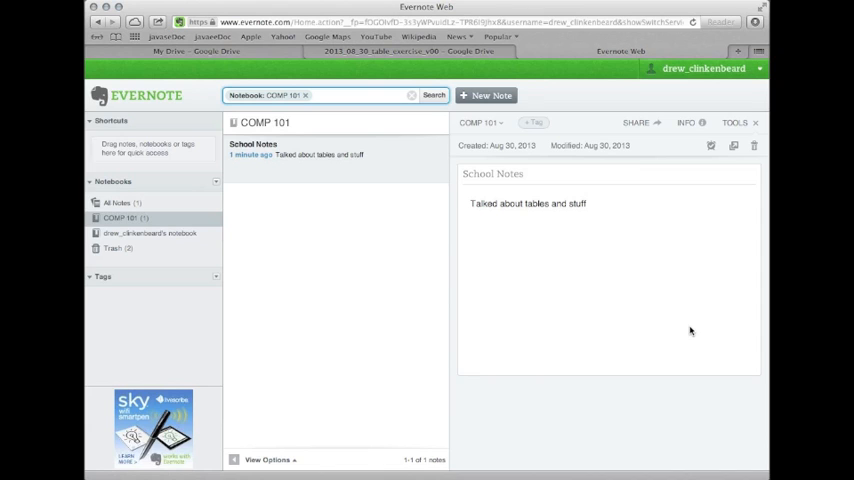
mouse_move(389, 167)
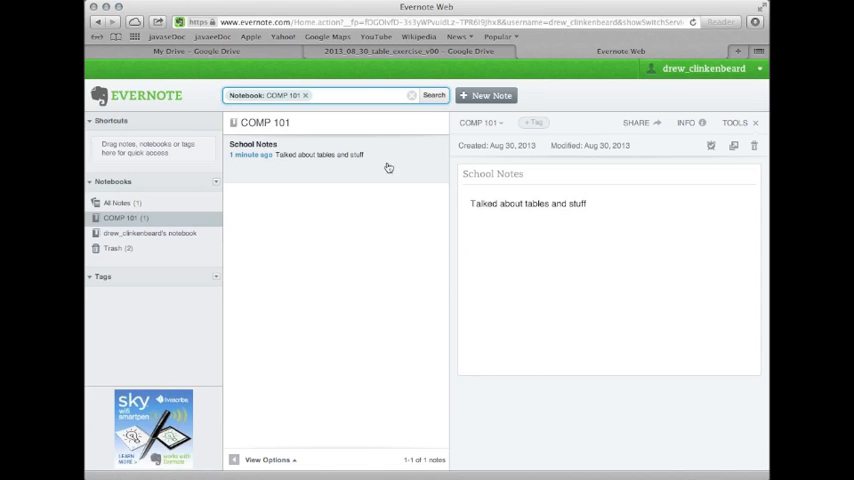
mouse_move(446, 252)
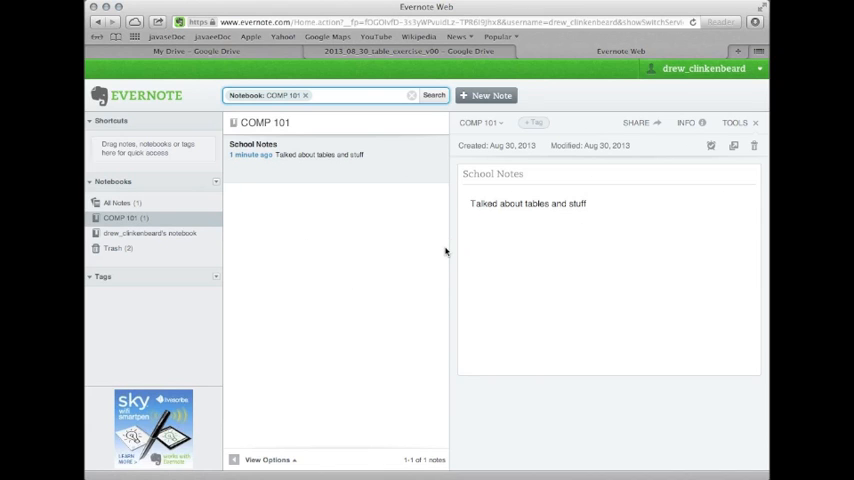
mouse_move(562, 286)
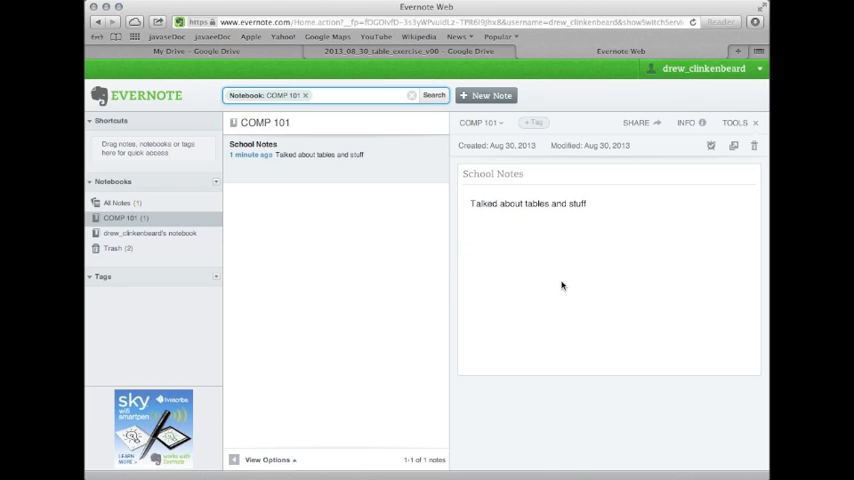
mouse_move(335, 322)
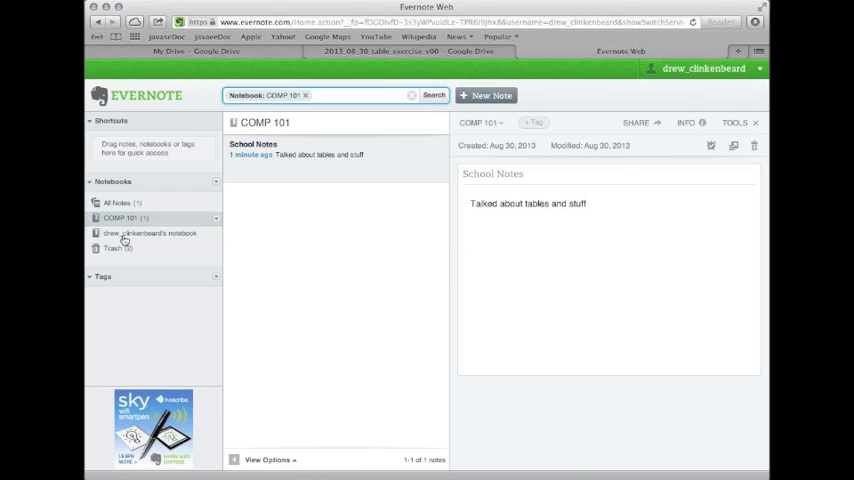
click(328, 95)
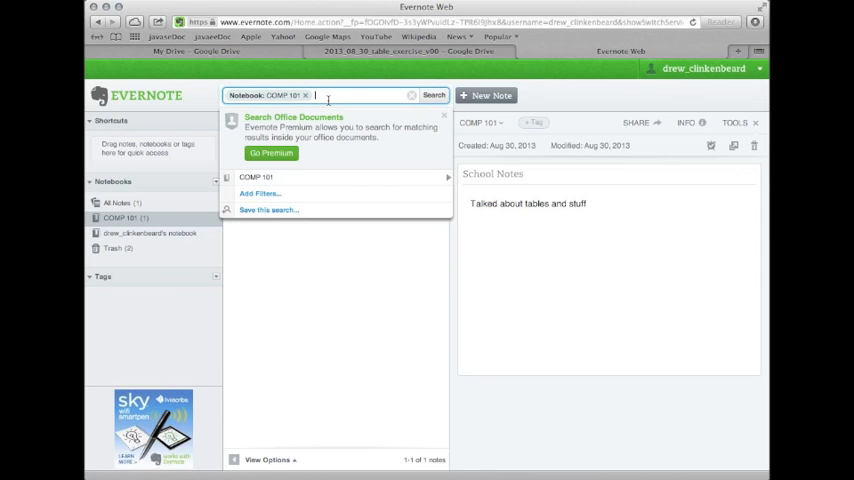
mouse_move(290, 165)
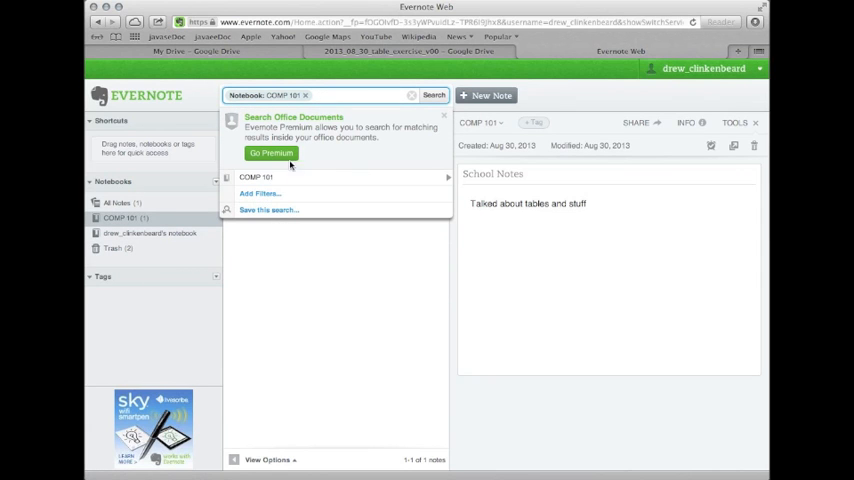
mouse_move(357, 170)
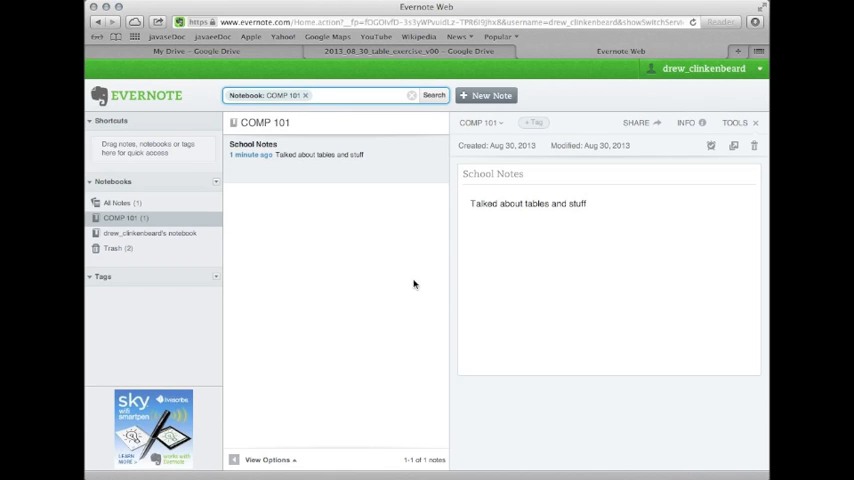
mouse_move(231, 198)
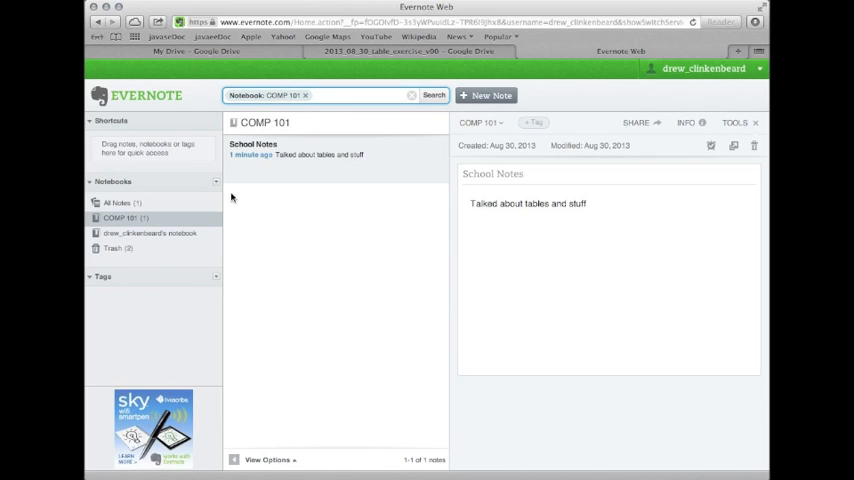
mouse_move(663, 268)
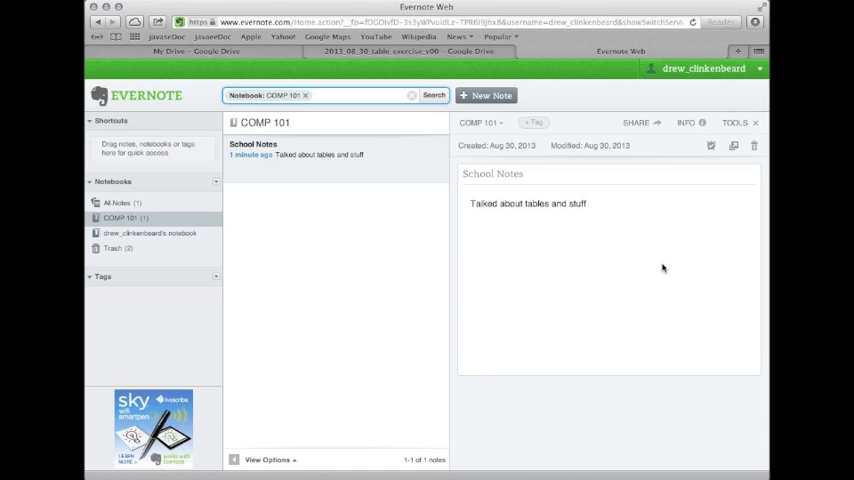
mouse_move(448, 327)
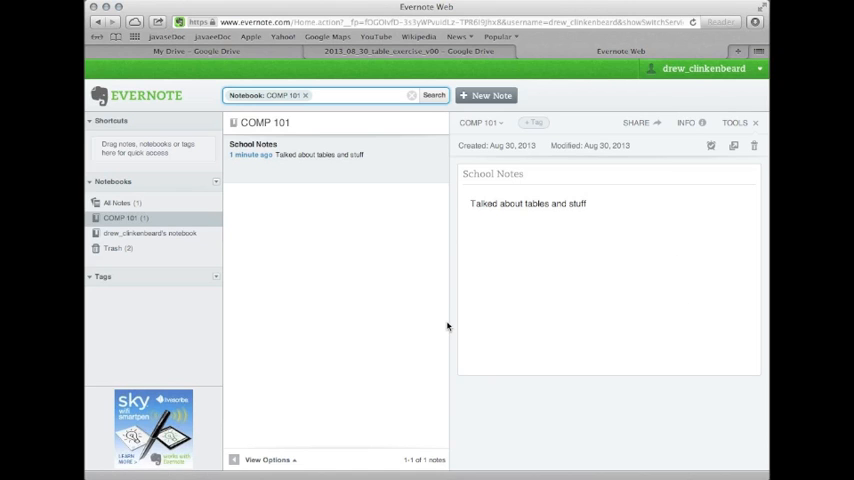
mouse_move(578, 279)
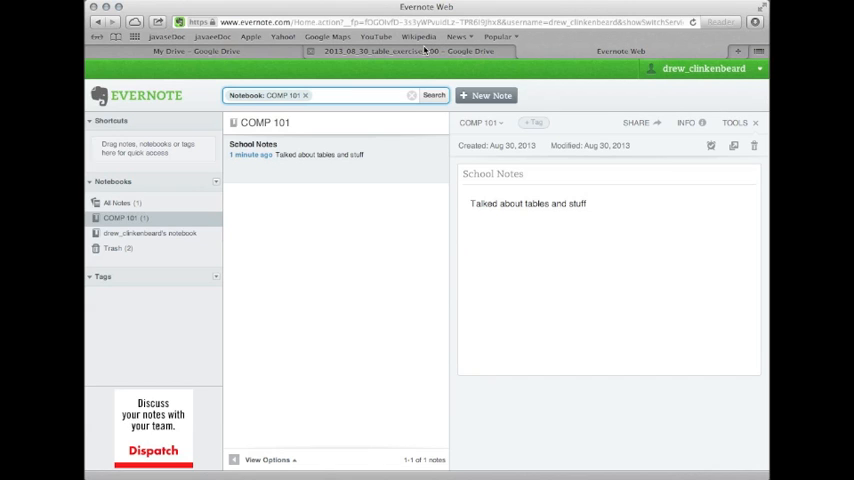
mouse_move(433, 265)
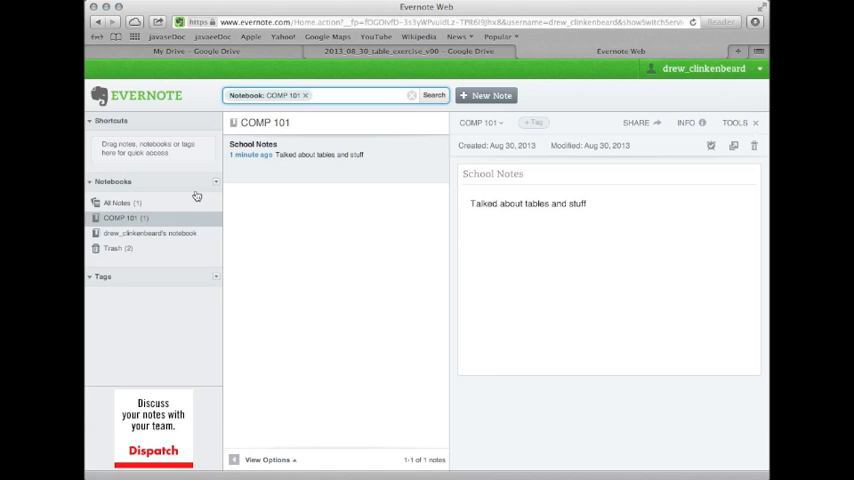
click(216, 182)
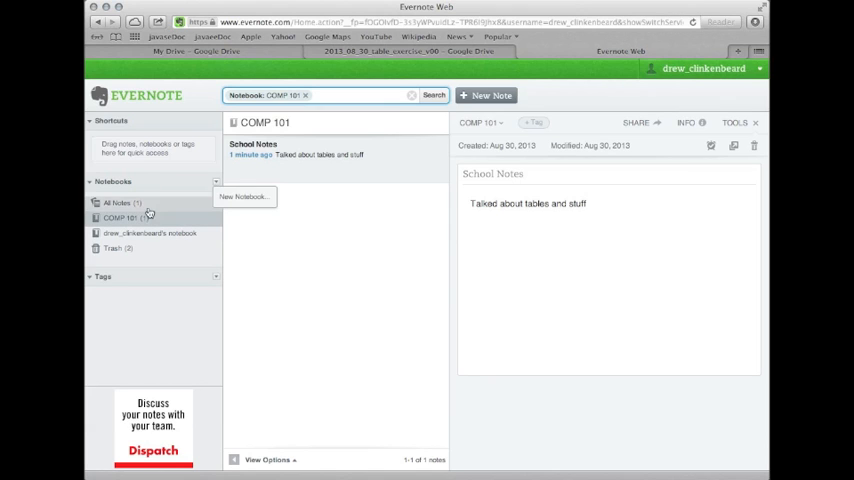
right_click(120, 218)
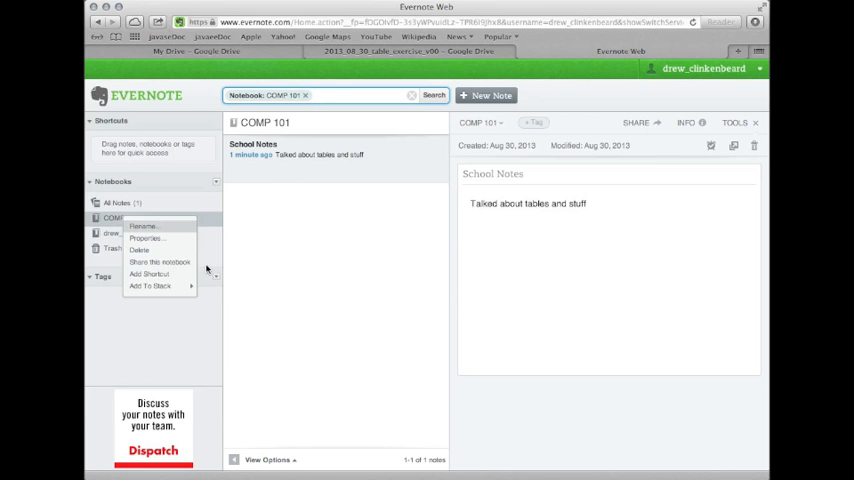
click(147, 238)
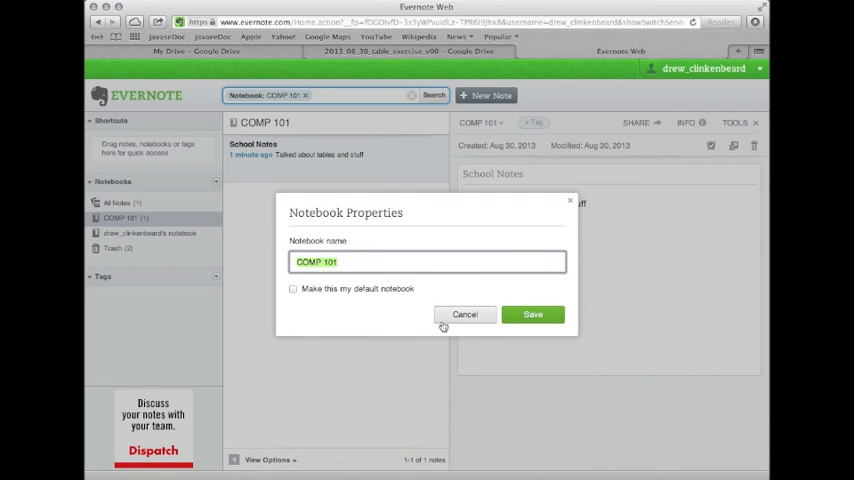
click(464, 314)
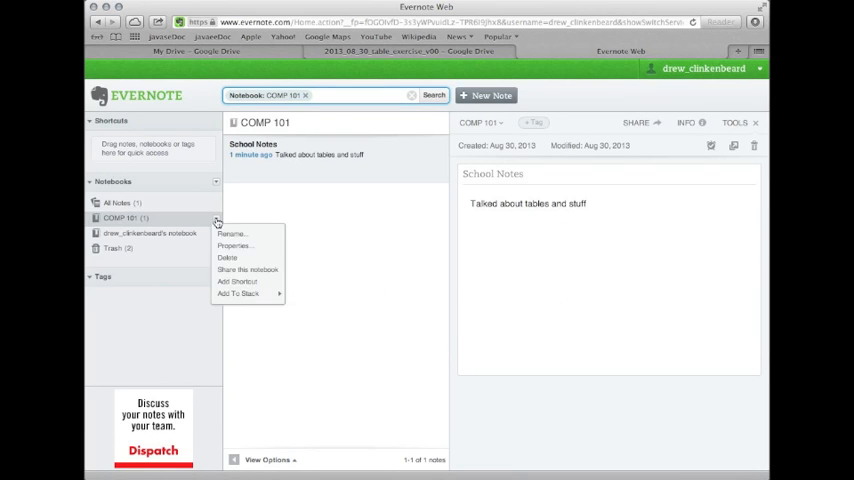
mouse_move(234, 247)
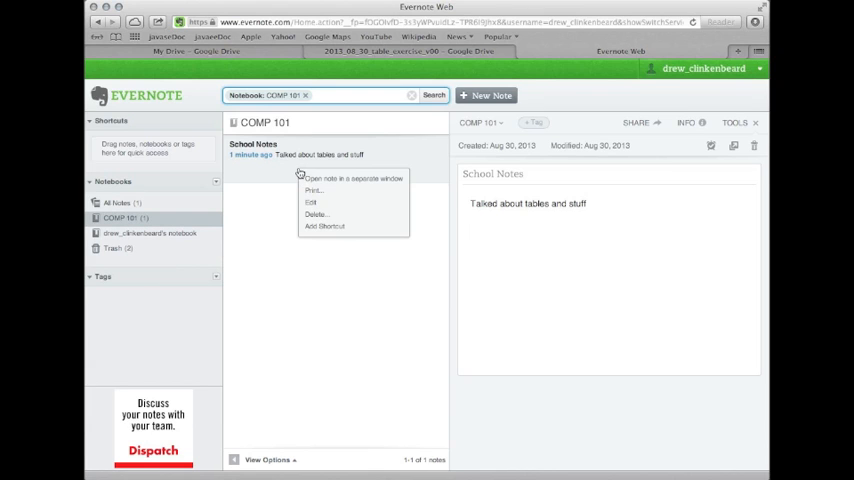
- Open the School Notes note for editing to add the Homework tag
click(311, 202)
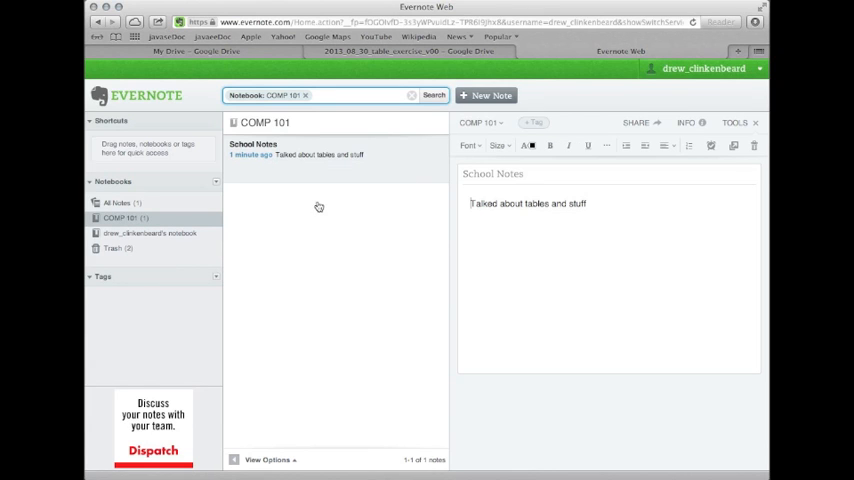
mouse_move(588, 140)
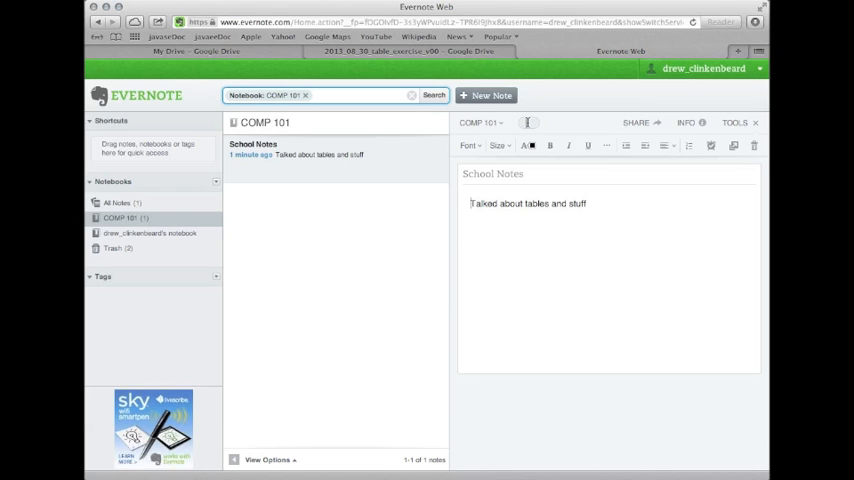
mouse_move(572, 145)
text(Homework)
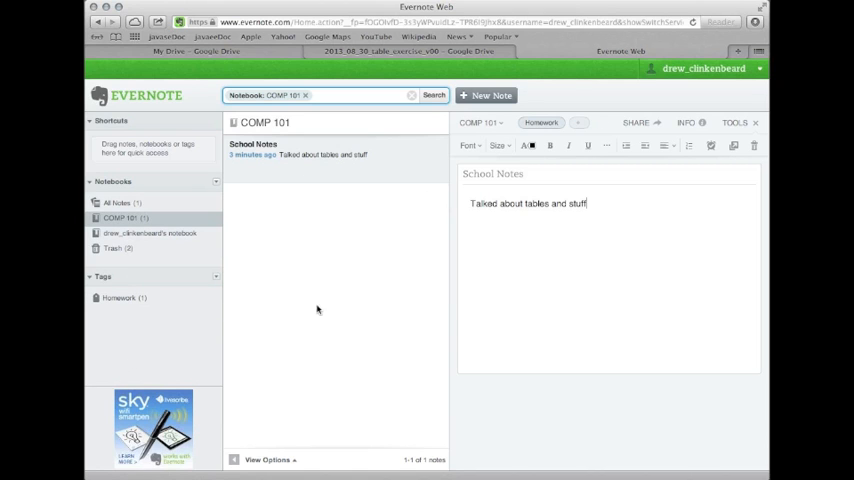
mouse_move(393, 197)
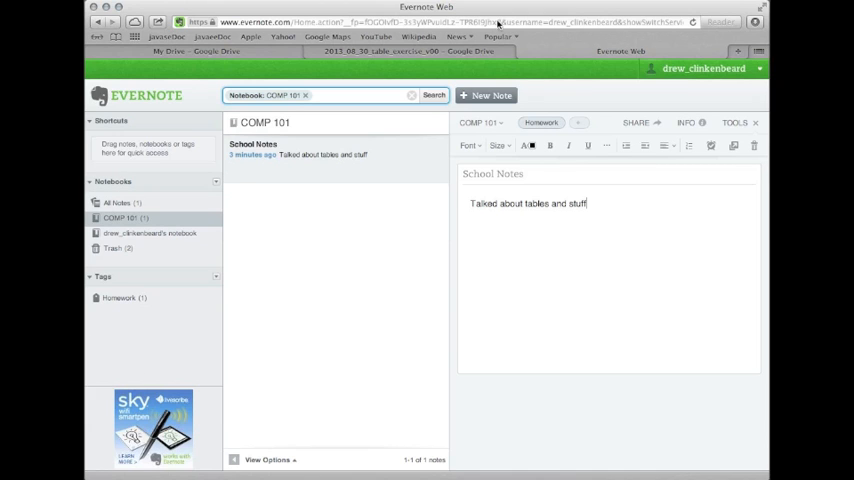
mouse_move(333, 222)
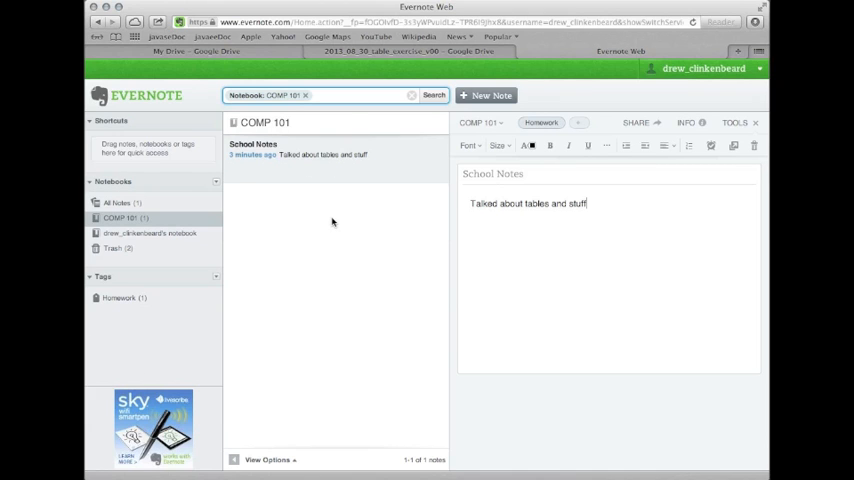
mouse_move(279, 208)
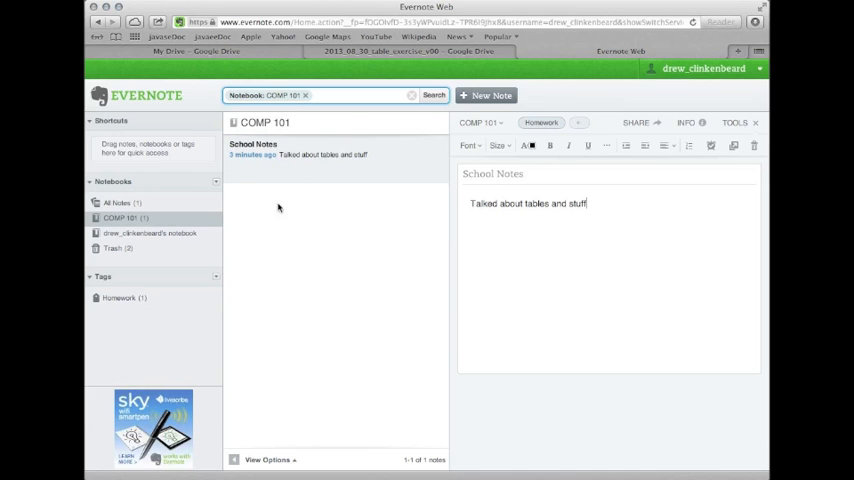
mouse_move(368, 276)
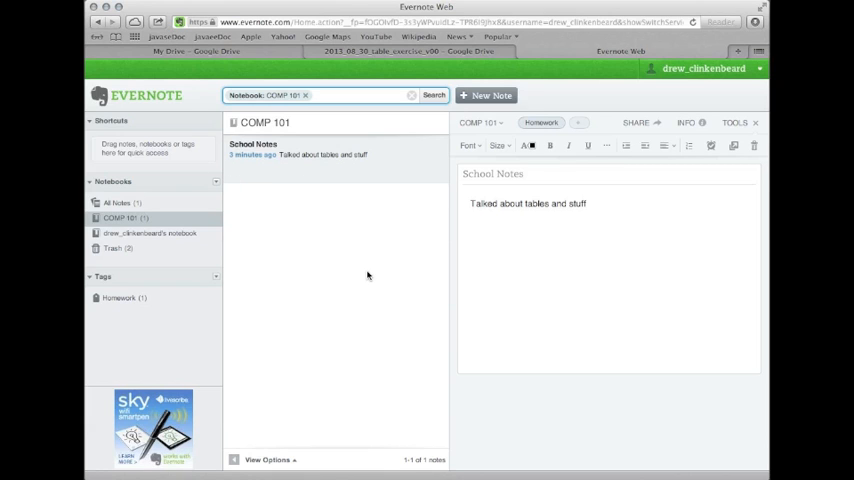
mouse_move(324, 238)
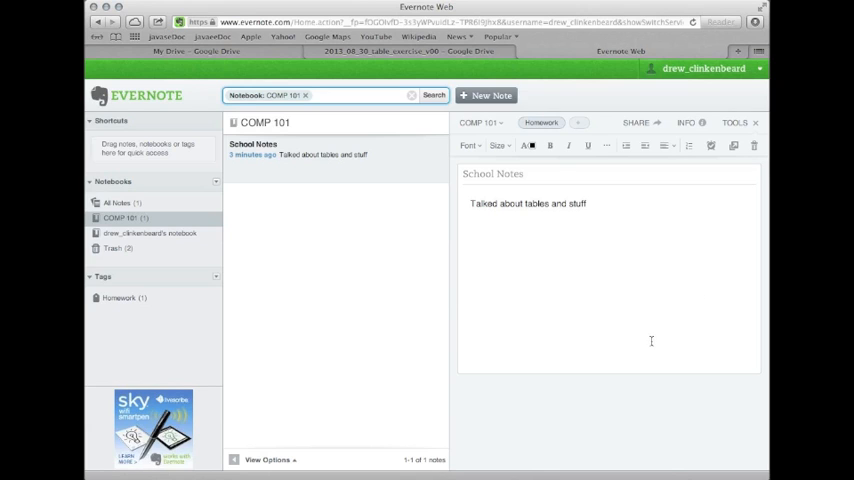
mouse_move(371, 324)
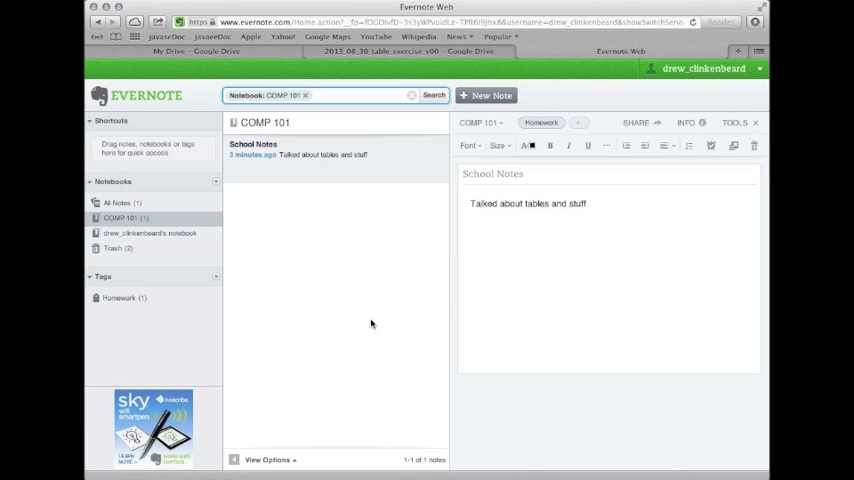
mouse_move(588, 20)
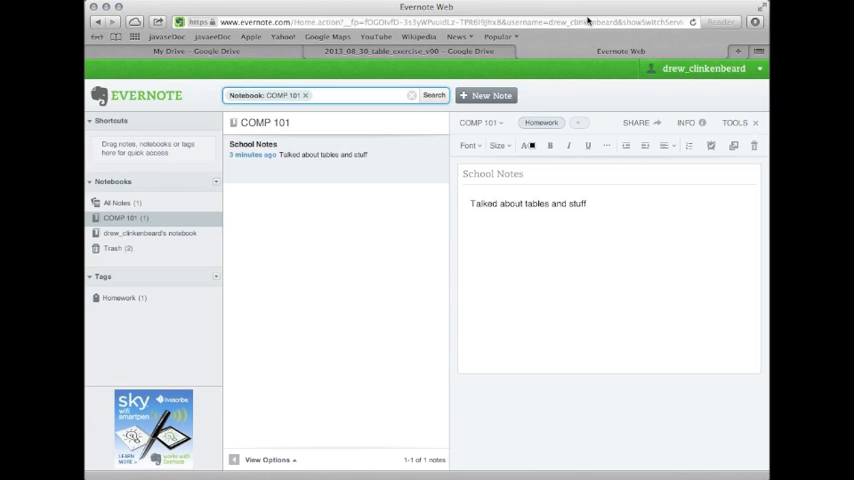